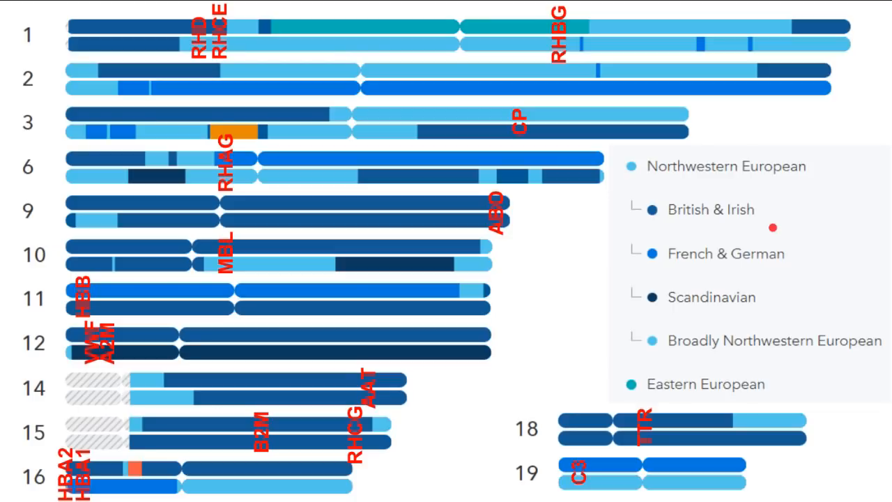
mouse_move(651, 213)
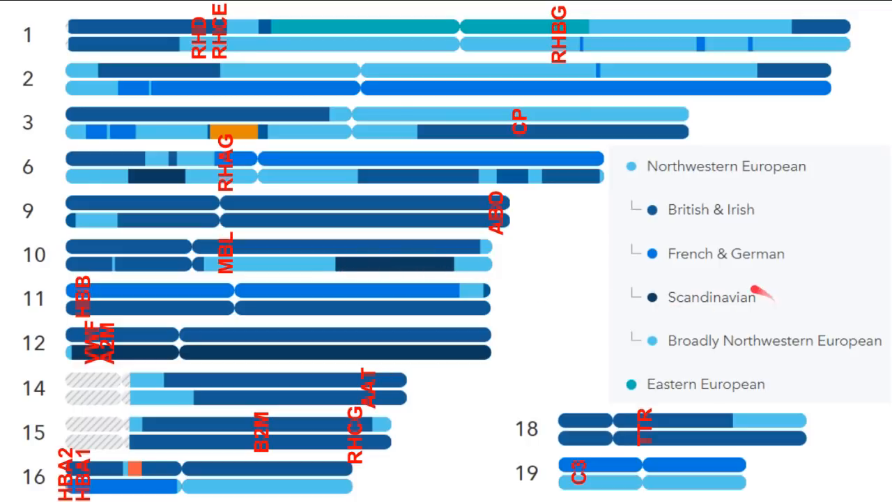
mouse_move(797, 201)
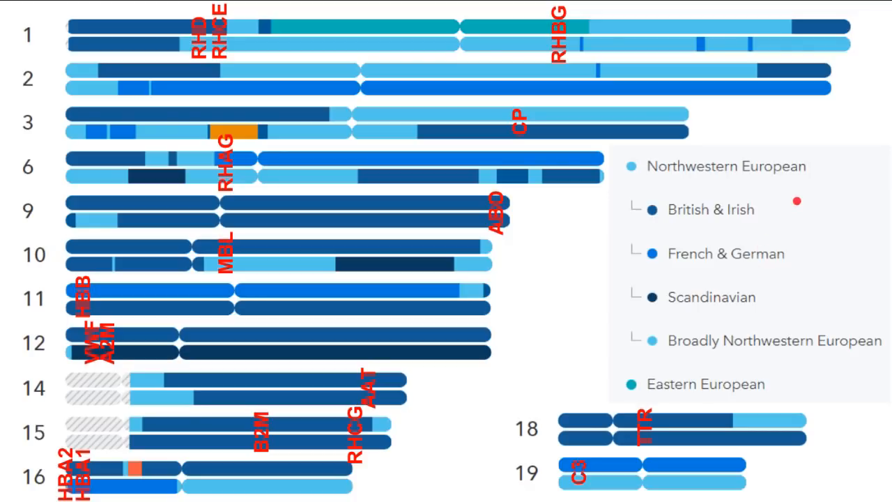